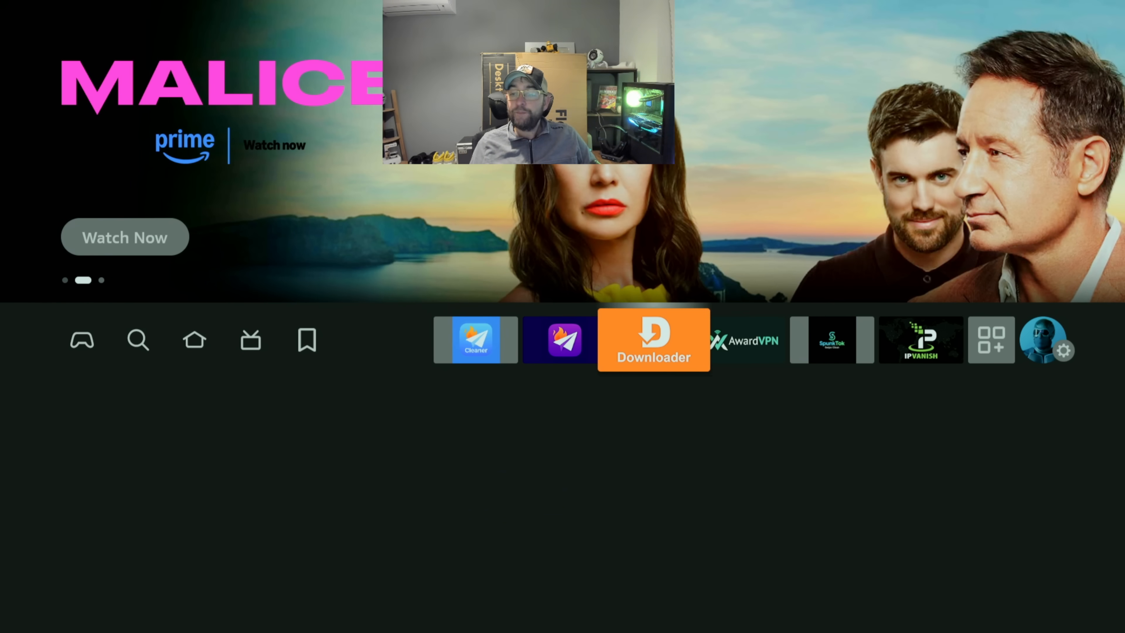
In Preferences > Privacy Settings, turn Device Usage Data, Collect App Usage Data and Interest-based Ads off
click(1066, 351)
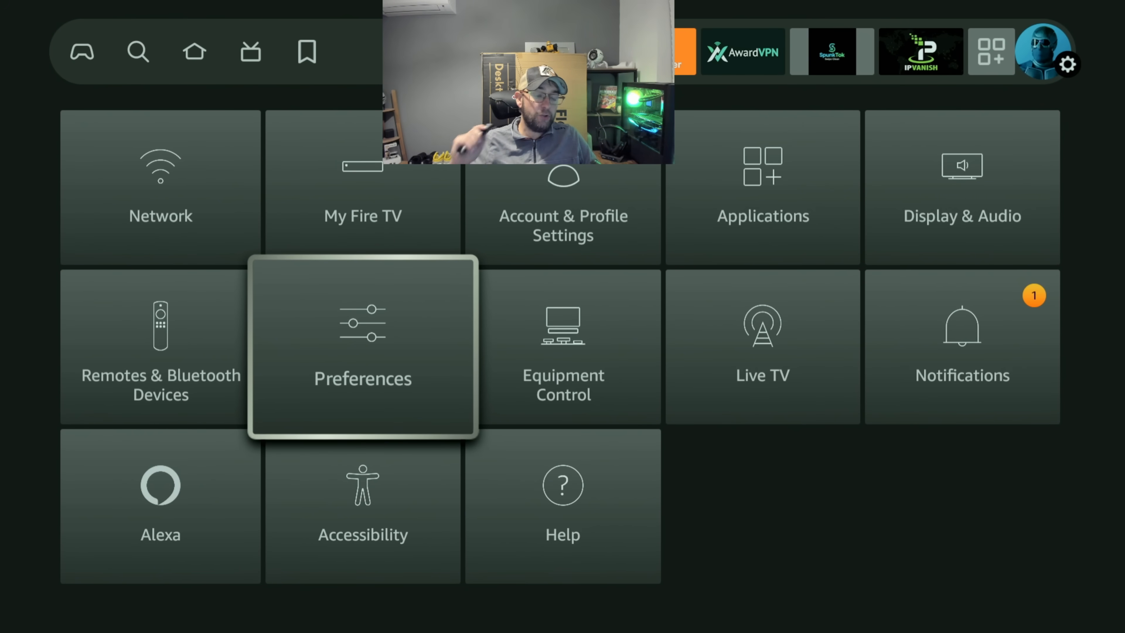
click(362, 348)
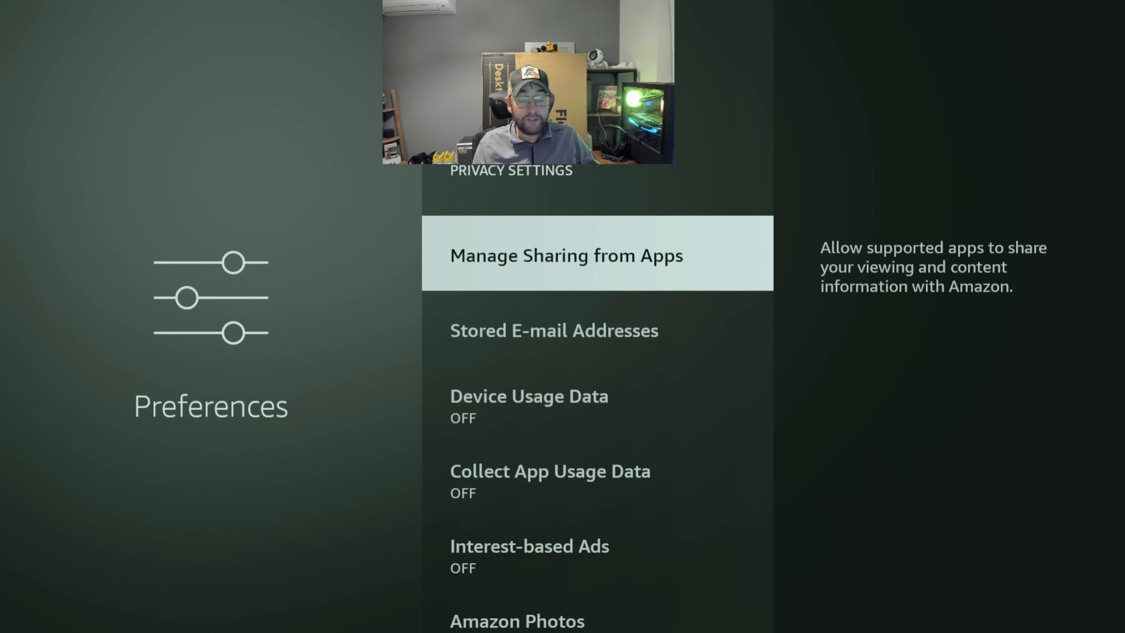
scroll(down, 3)
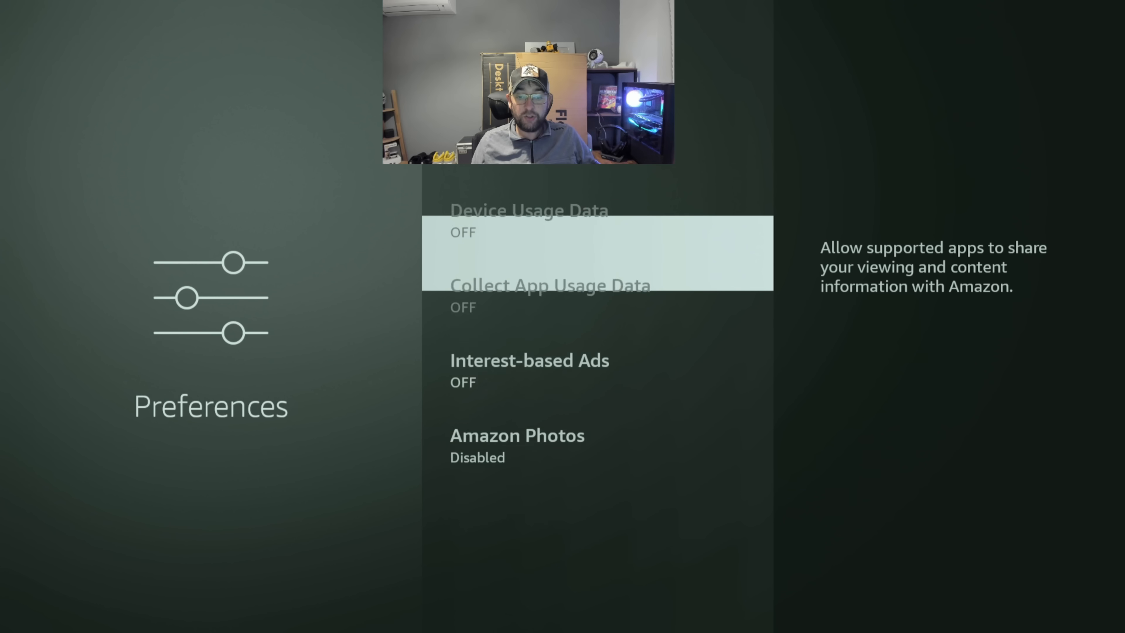
key(down)
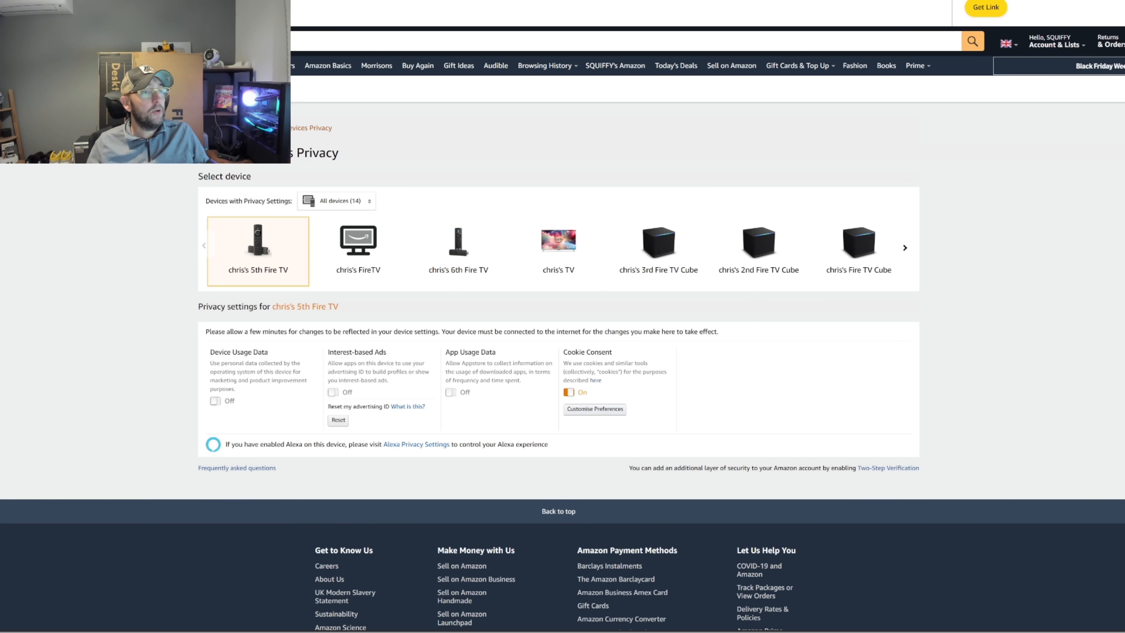
From Account & Lists, go to Manage Your Content and Devices > Privacy Settings > Amazon Devices Privacy
click(1055, 45)
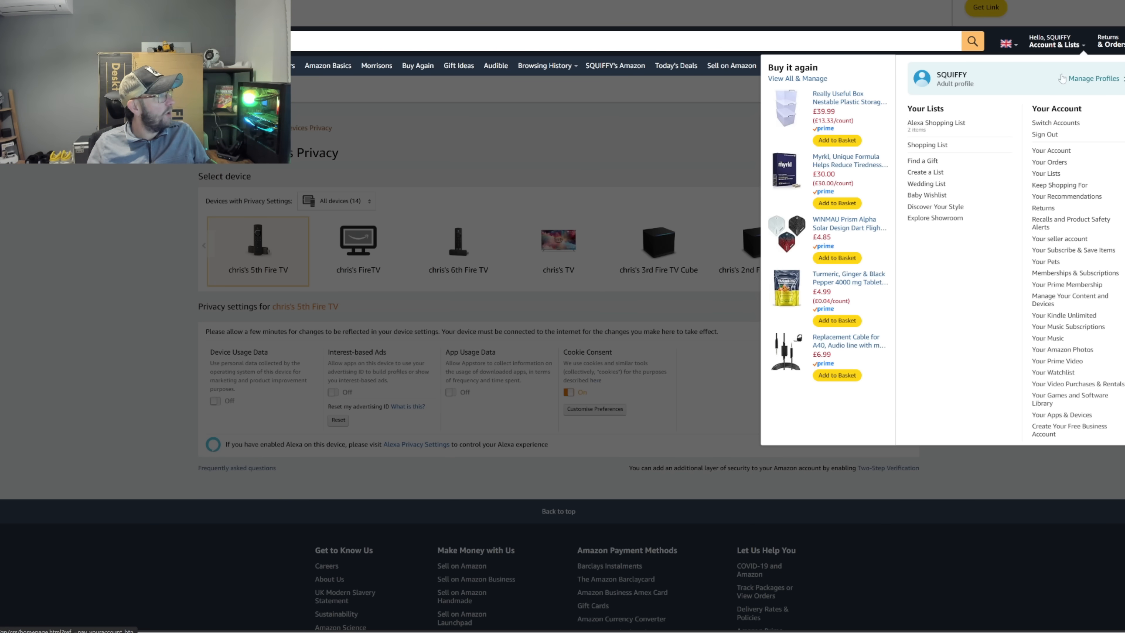
mouse_move(1044, 307)
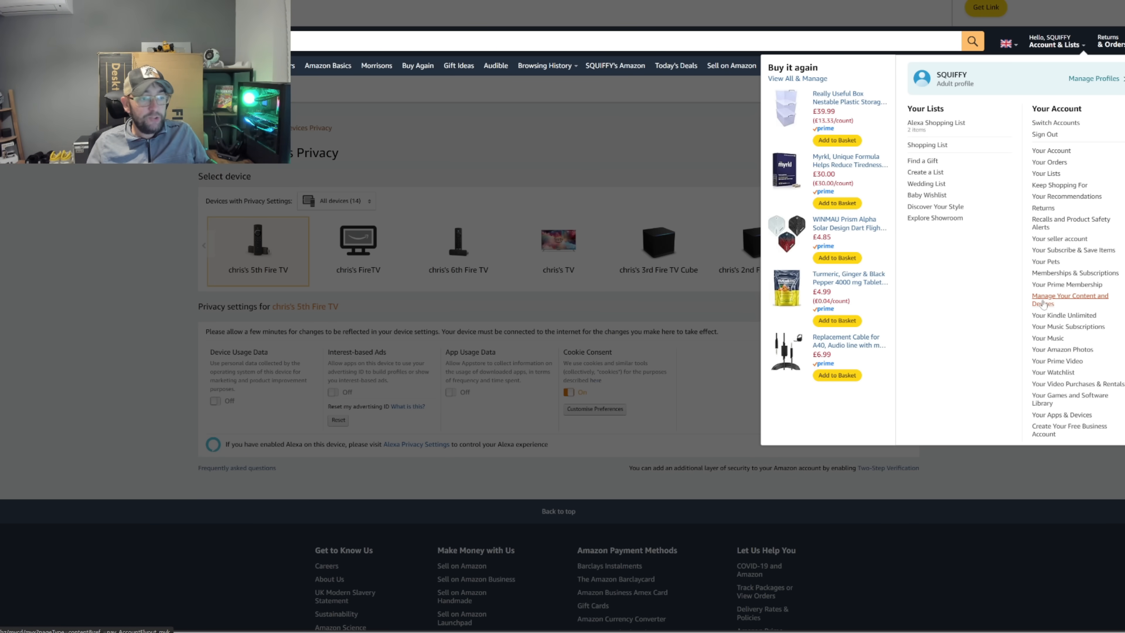
click(1070, 299)
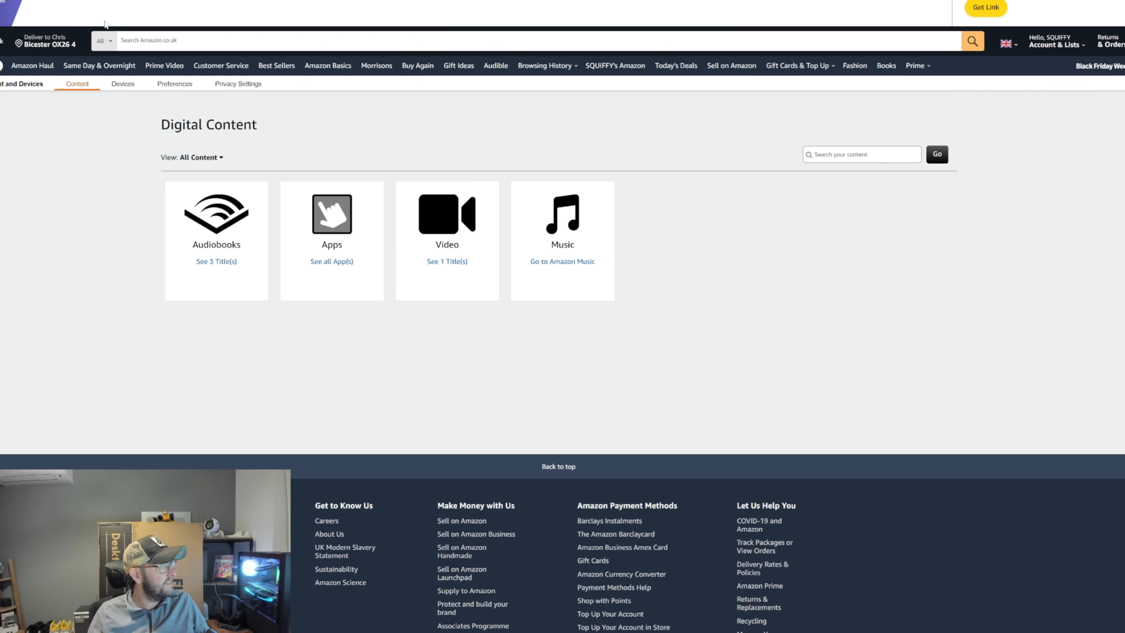
click(238, 84)
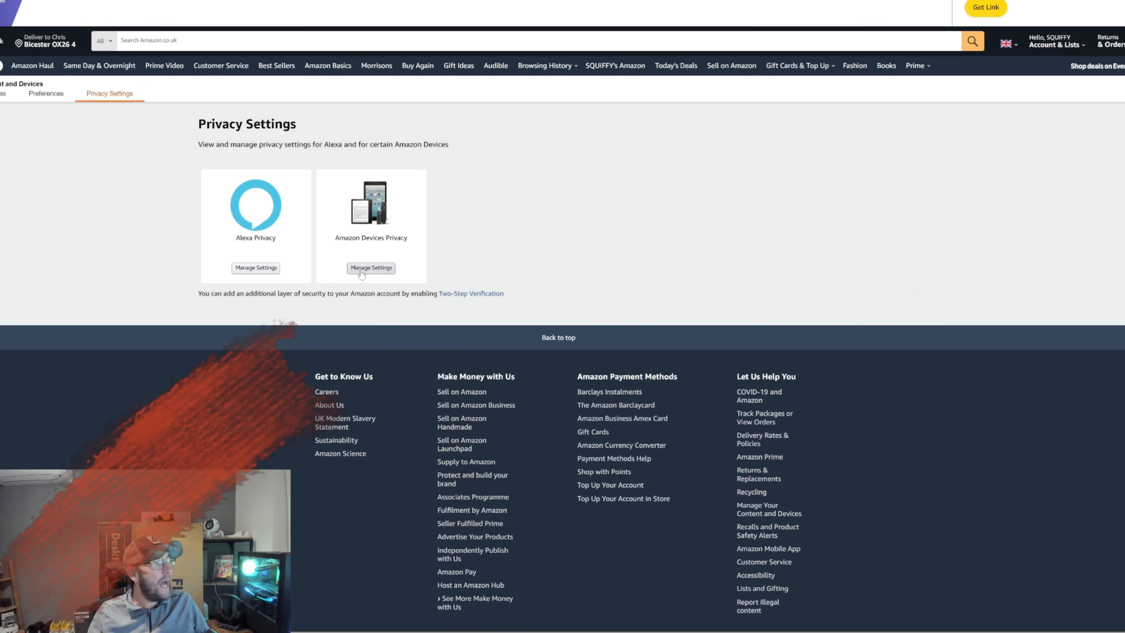
click(371, 268)
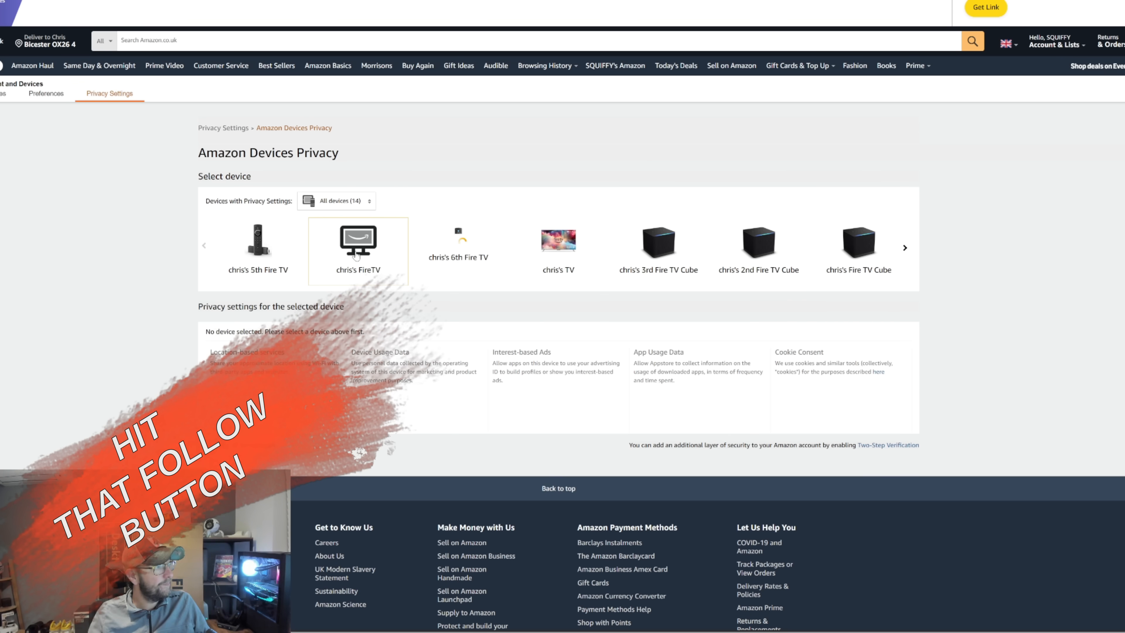
Turn Cookie Consent off for the 5th Fire TV, check the 6th Fire TV, and return to the 5th
click(258, 246)
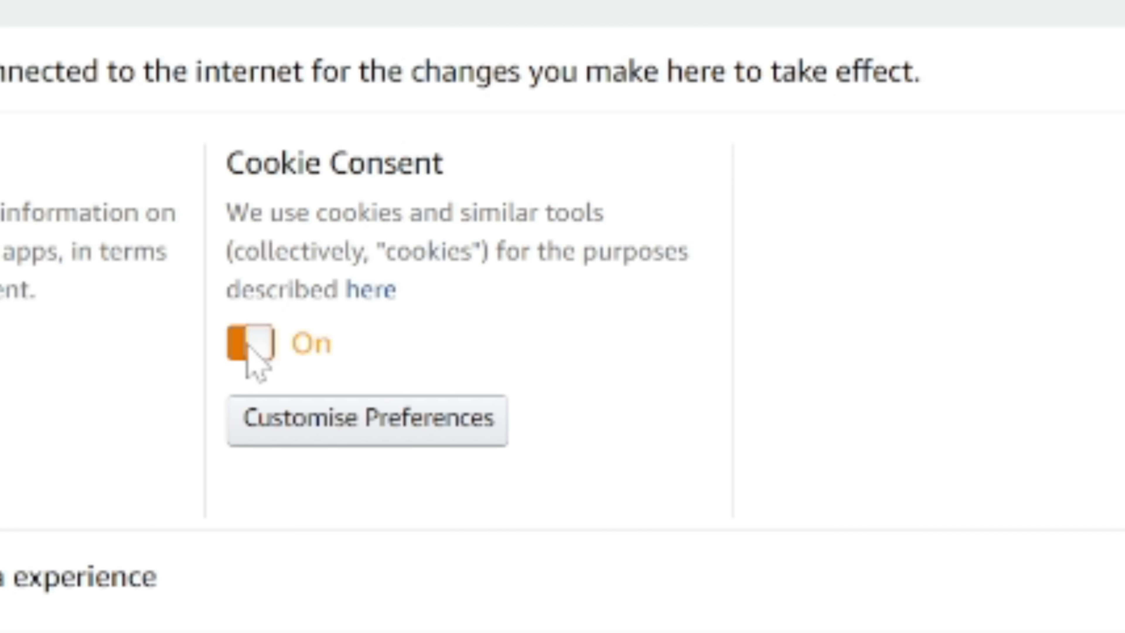
click(251, 342)
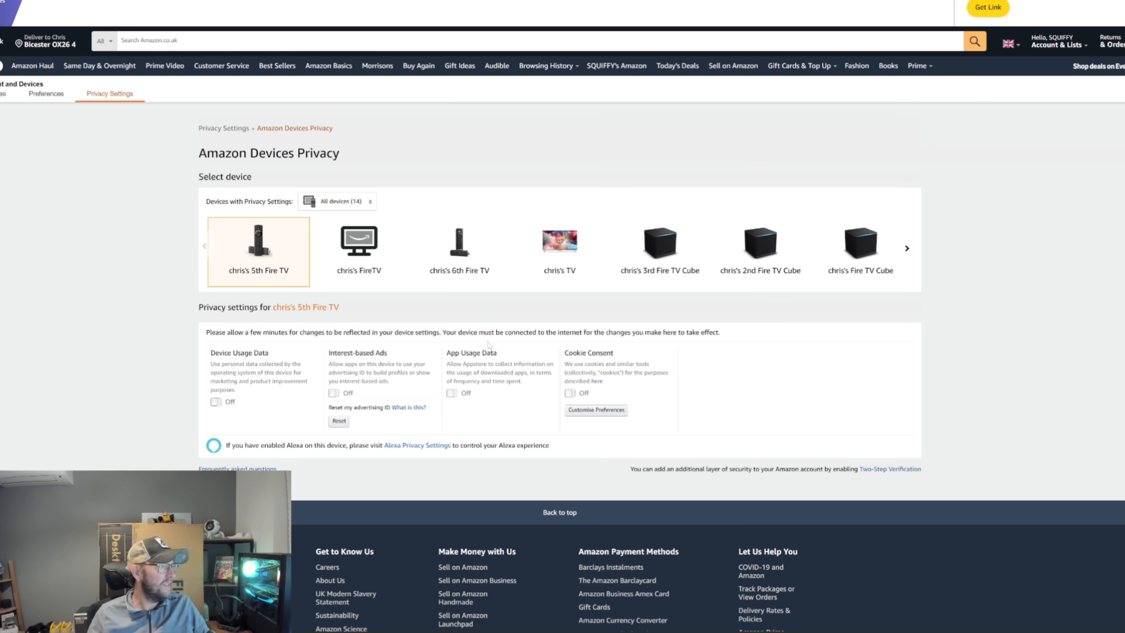
mouse_move(492, 252)
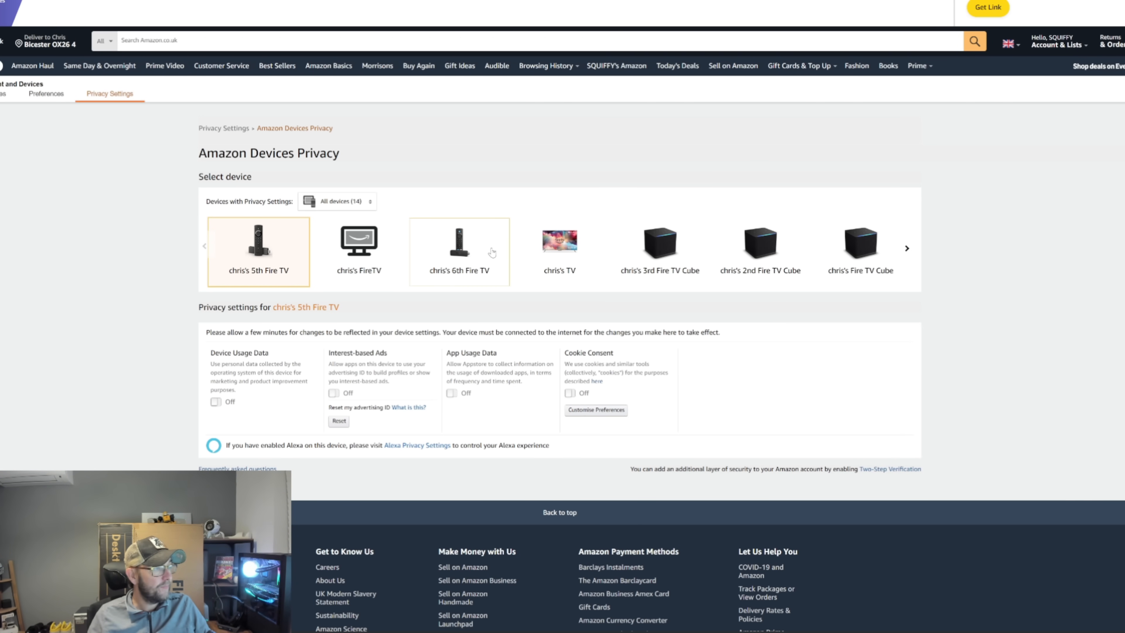
click(460, 243)
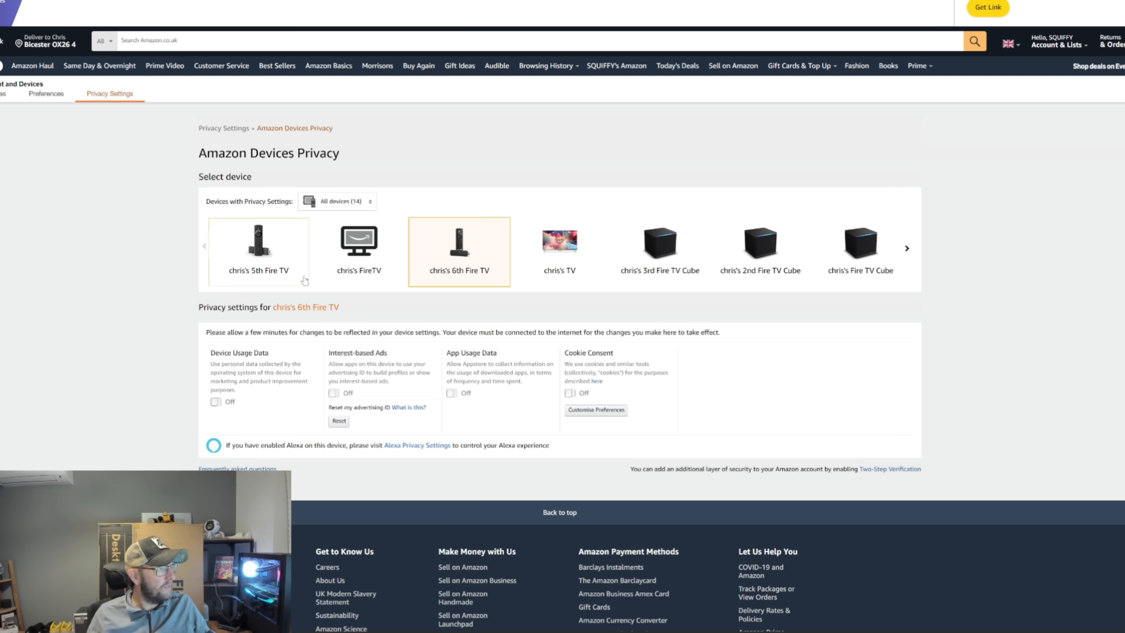
click(259, 252)
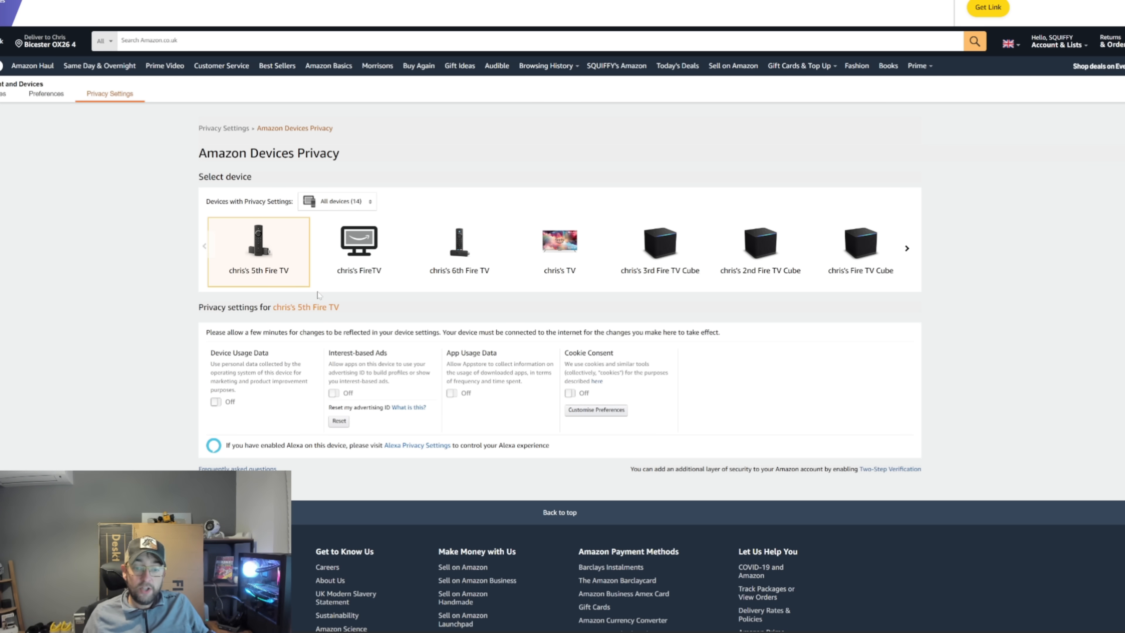
mouse_move(549, 192)
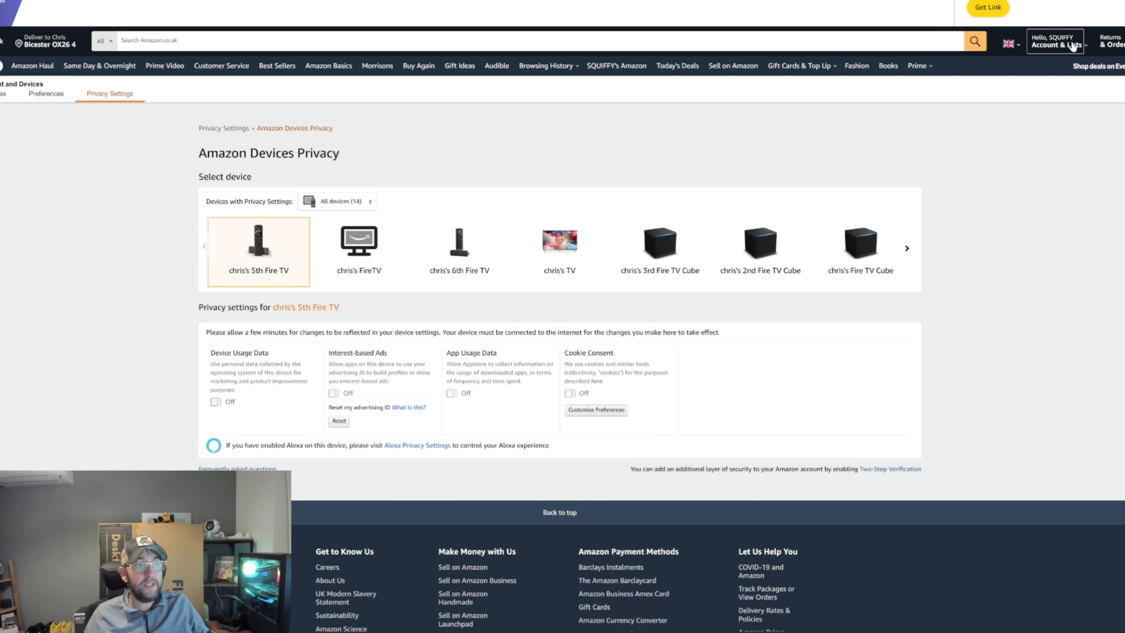
From the registered devices list, reopen Amazon Devices Privacy and show chris's TV privacy settings
click(1055, 44)
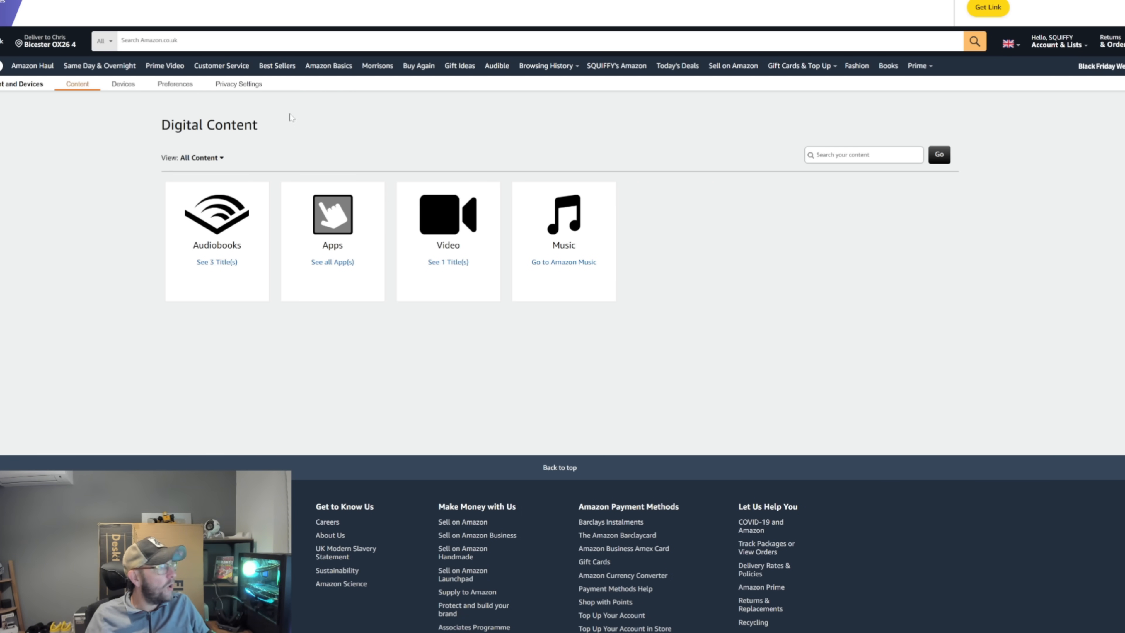
click(123, 84)
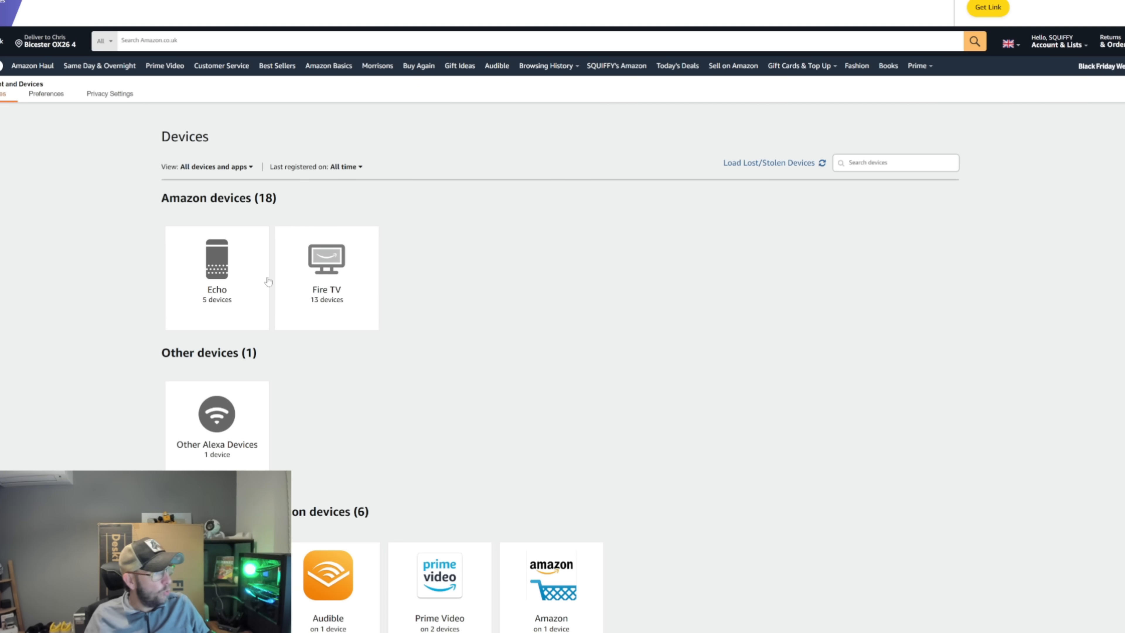
click(110, 93)
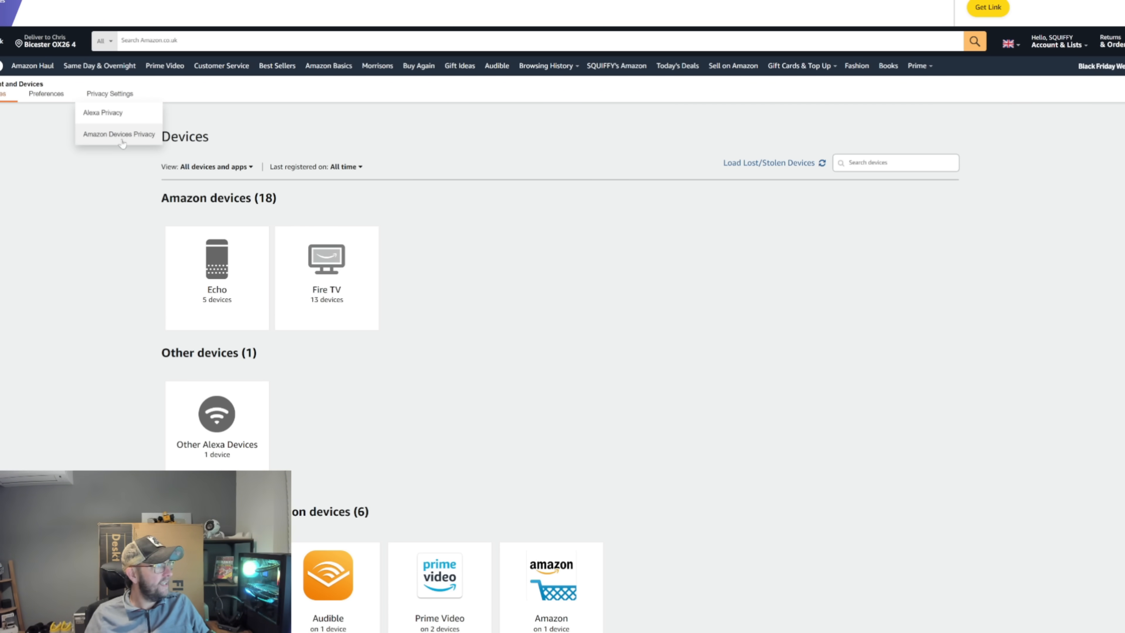
click(118, 134)
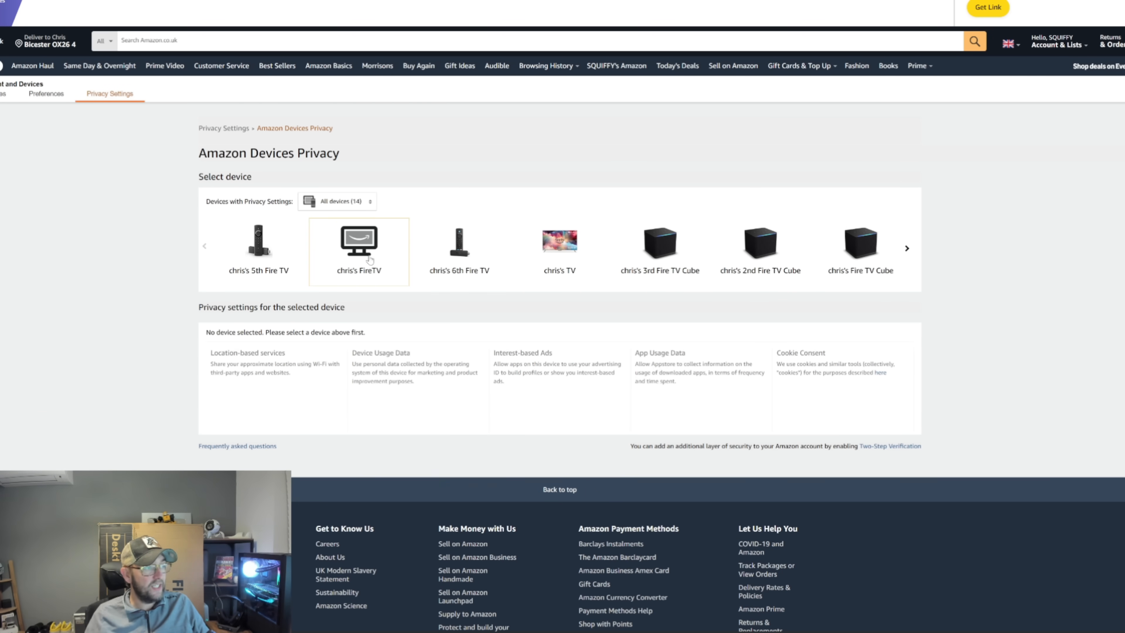
click(560, 246)
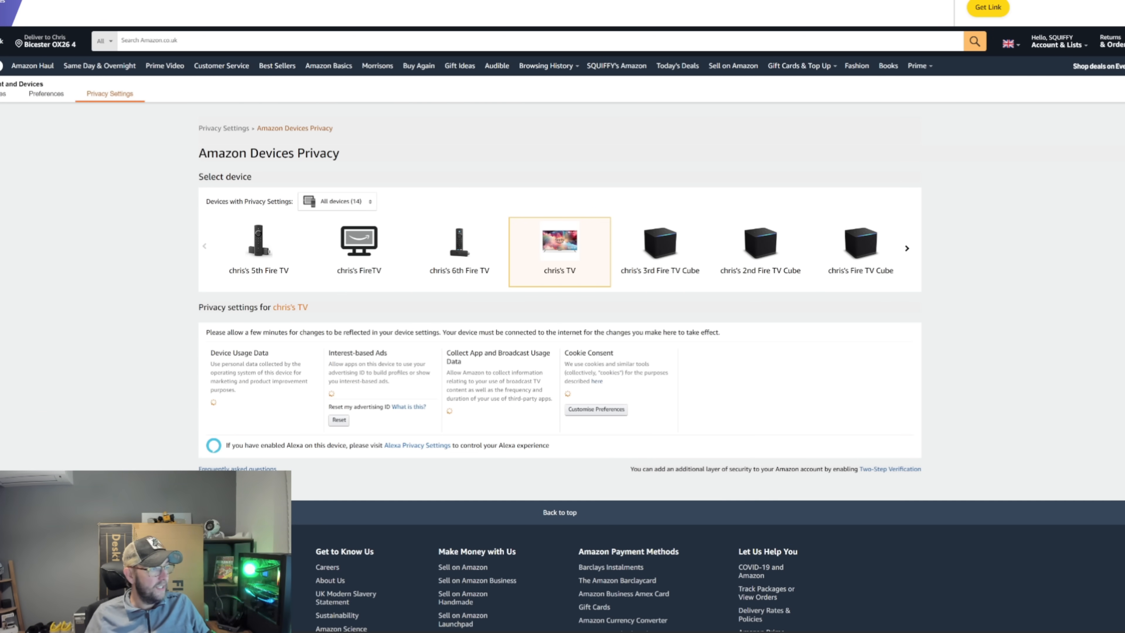
mouse_move(693, 382)
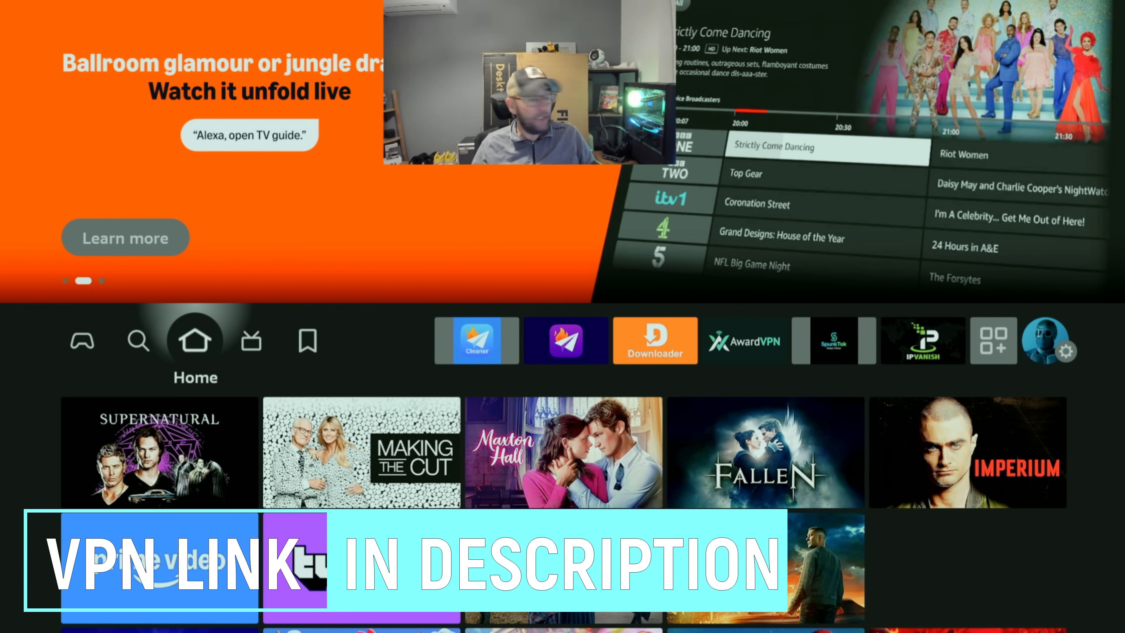
click(564, 341)
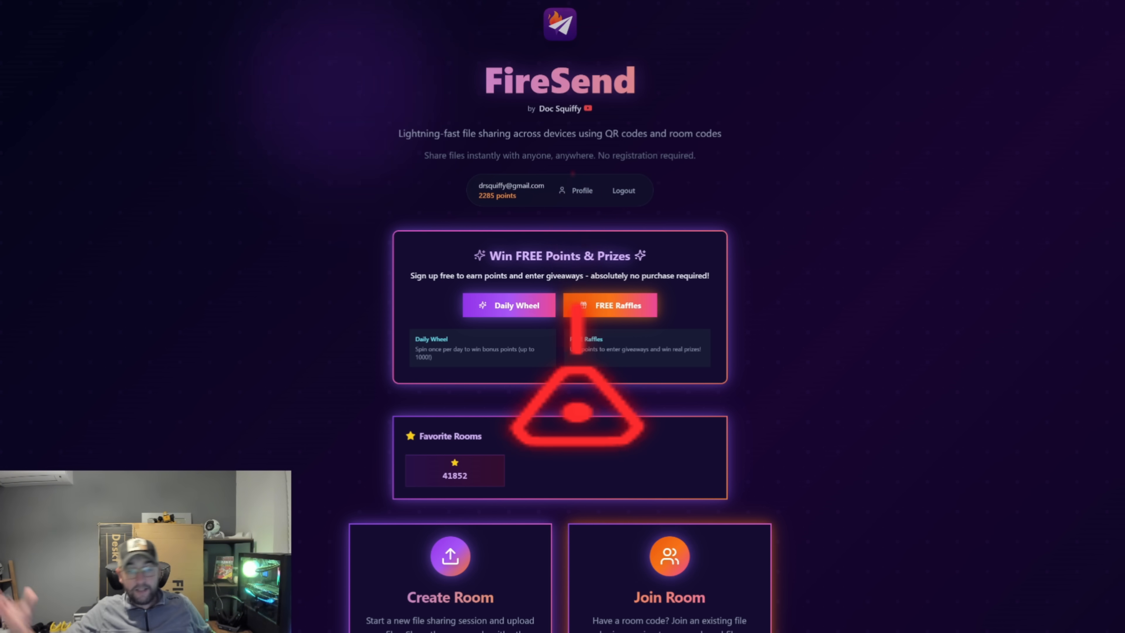
From the FireSend home page, go to the FREE Raffles and giveaways listing
scroll(down, 3)
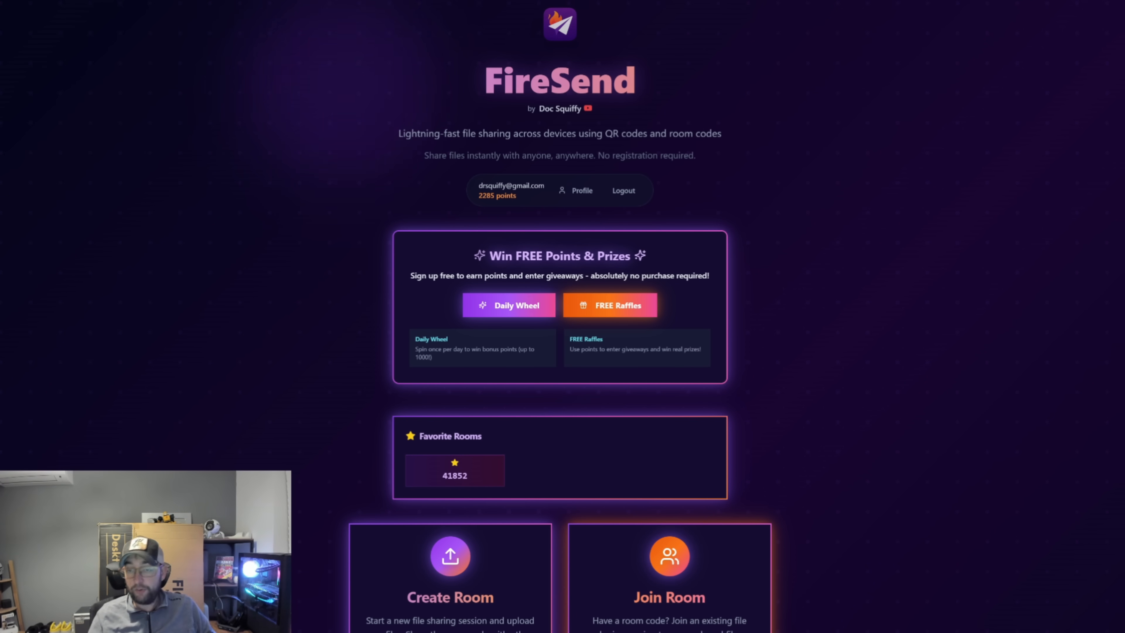
click(610, 305)
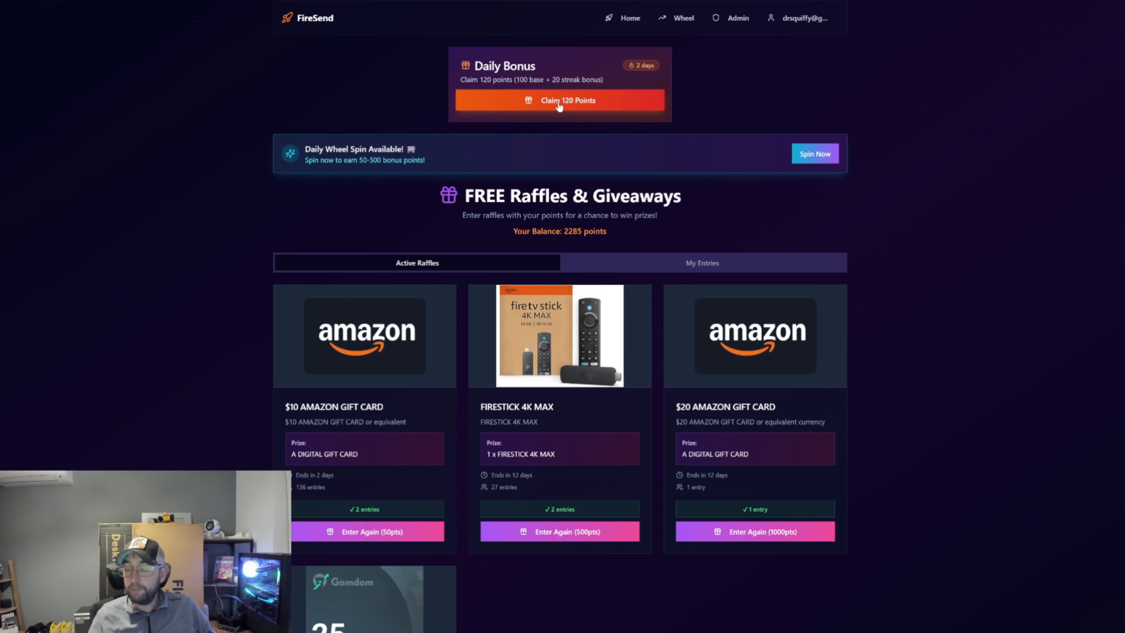
scroll(down, 3)
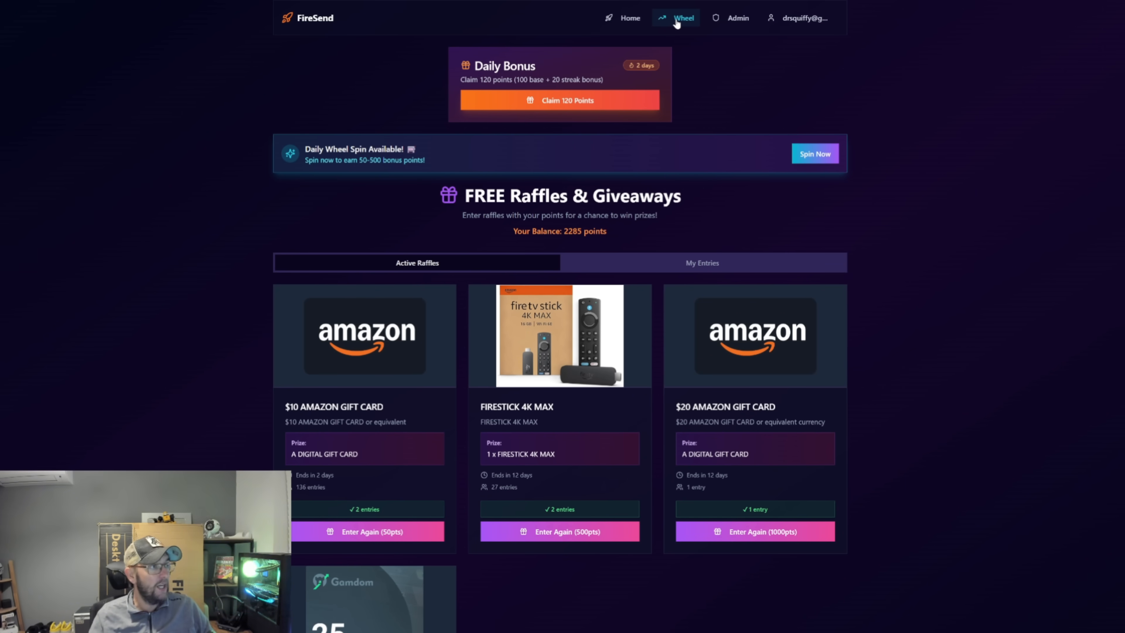
Spin the Fortune Wheel and win 25 points, raising the balance to 2310
click(684, 18)
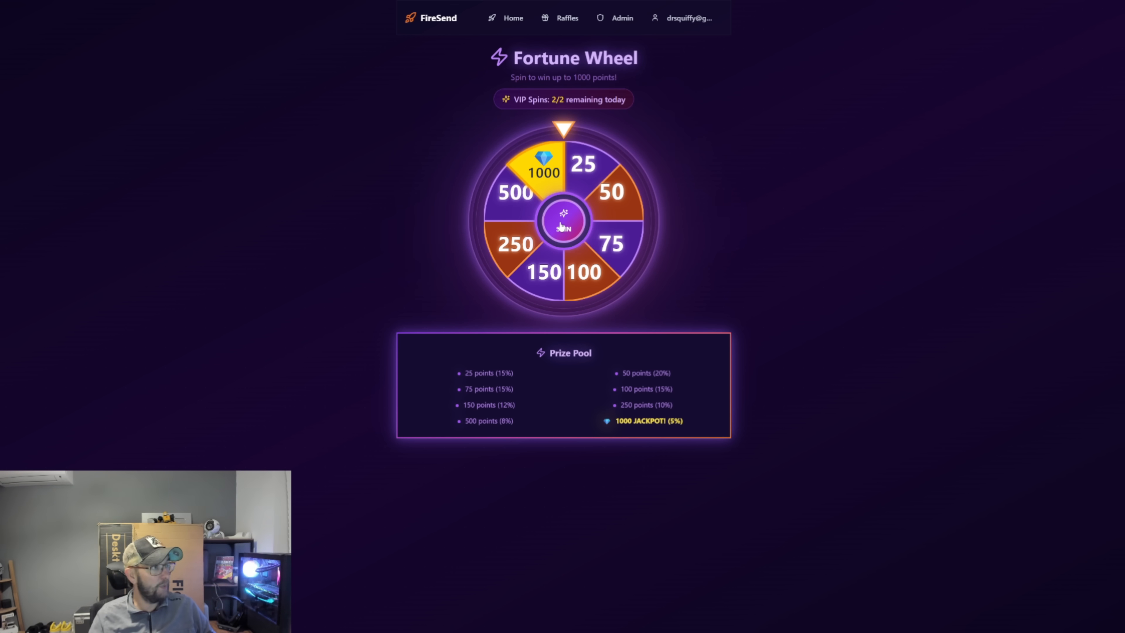
click(563, 225)
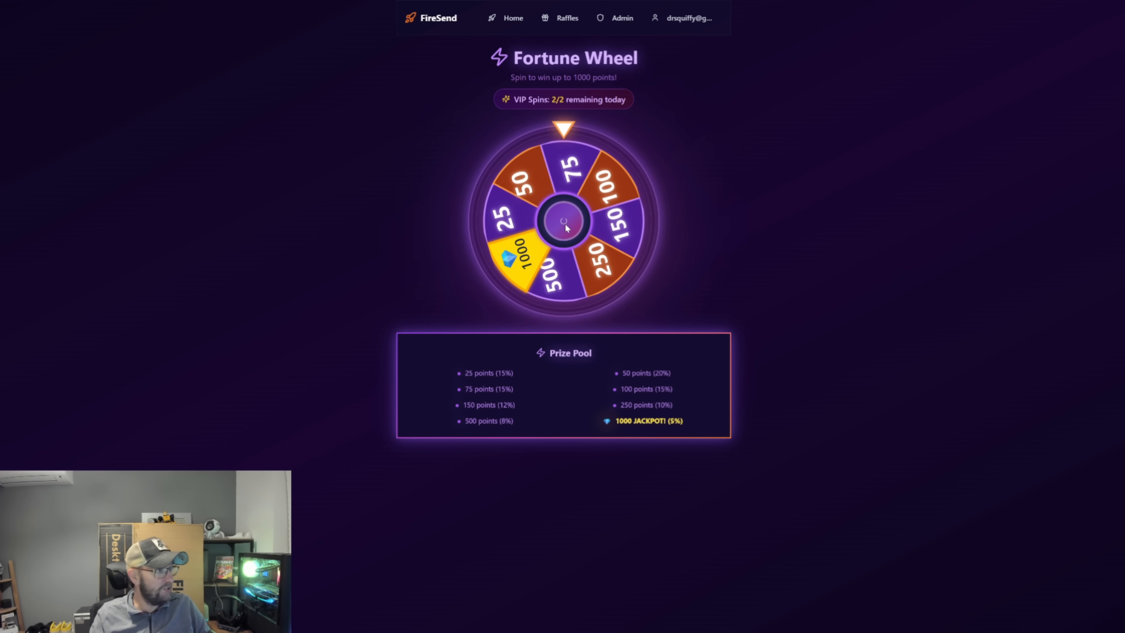
click(563, 219)
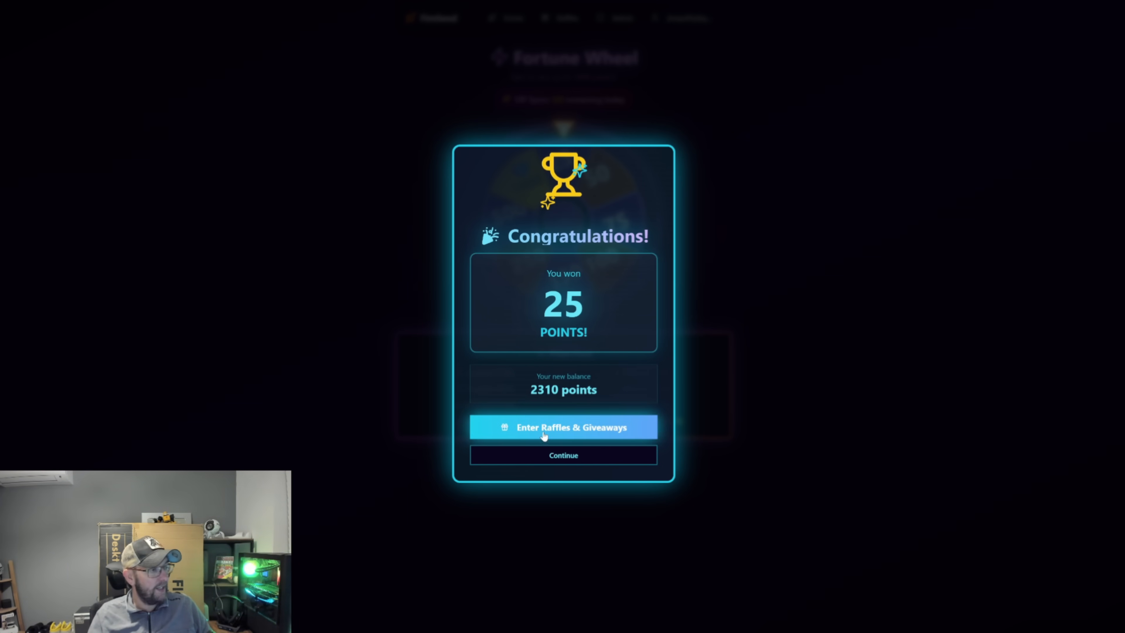
Enter the Firestick 4K Max raffle again for 500pts, bringing it to 3 entries
click(564, 427)
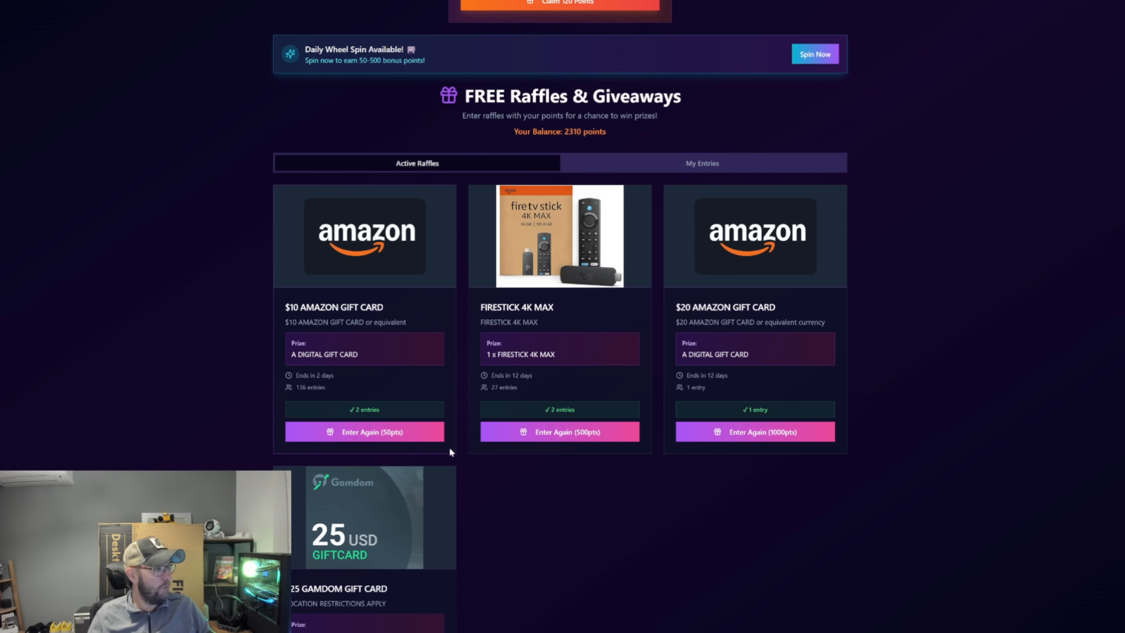
scroll(down, 3)
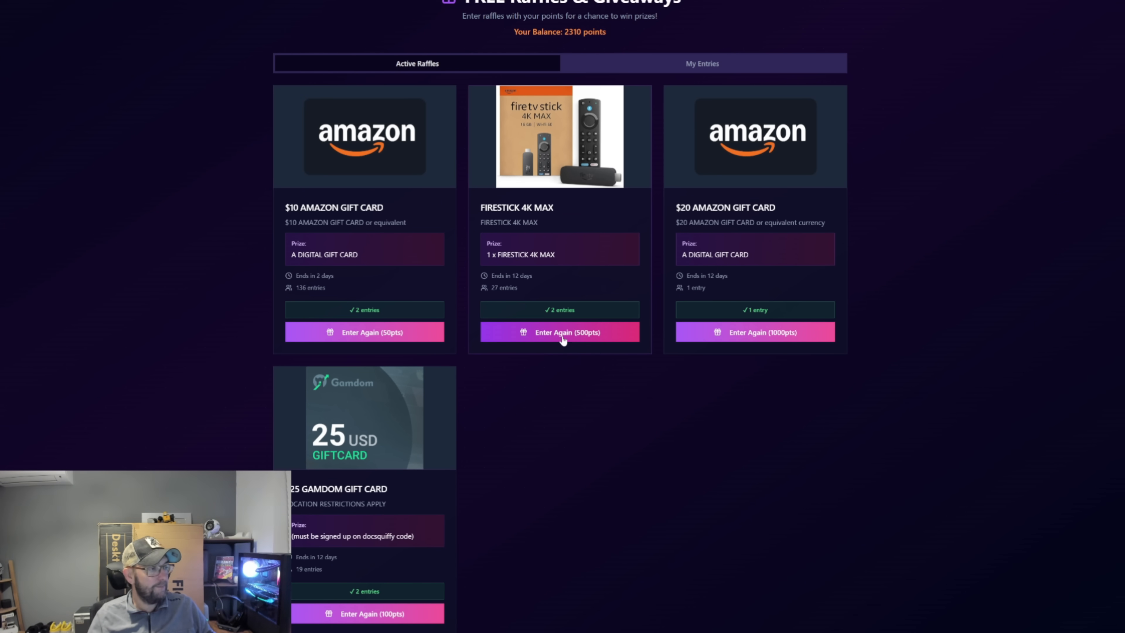
click(559, 332)
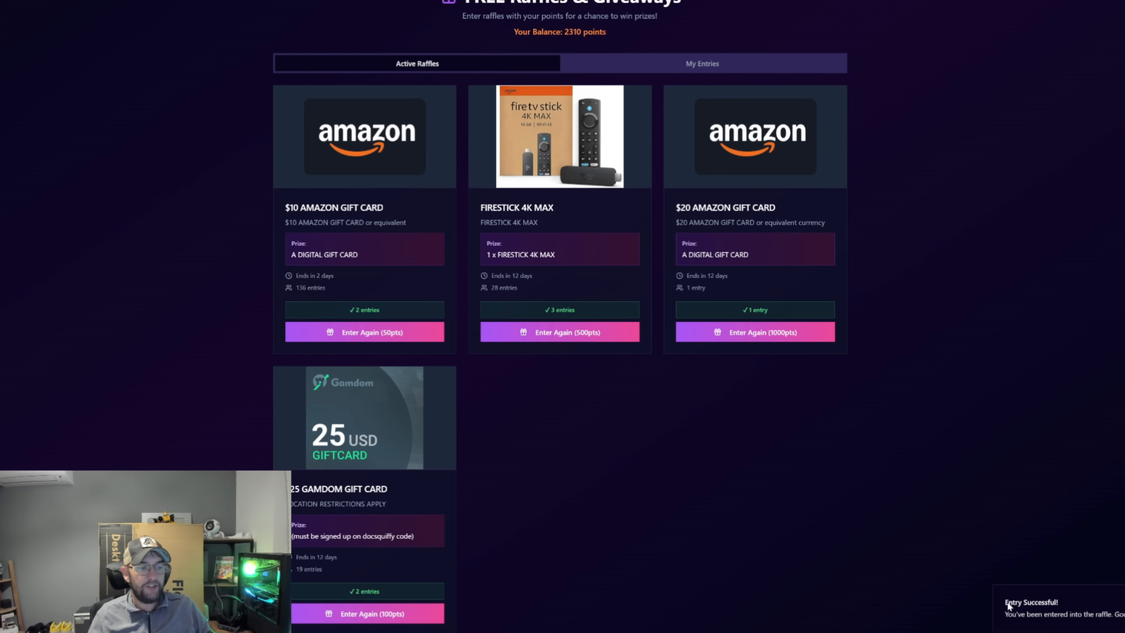
mouse_move(551, 348)
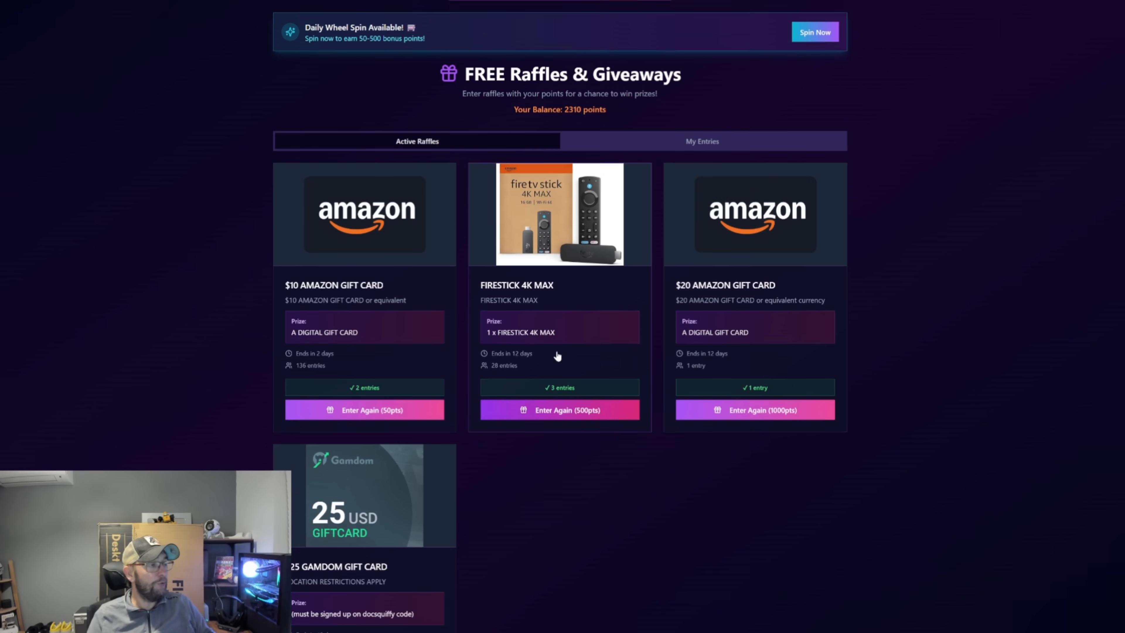
scroll(up, 3)
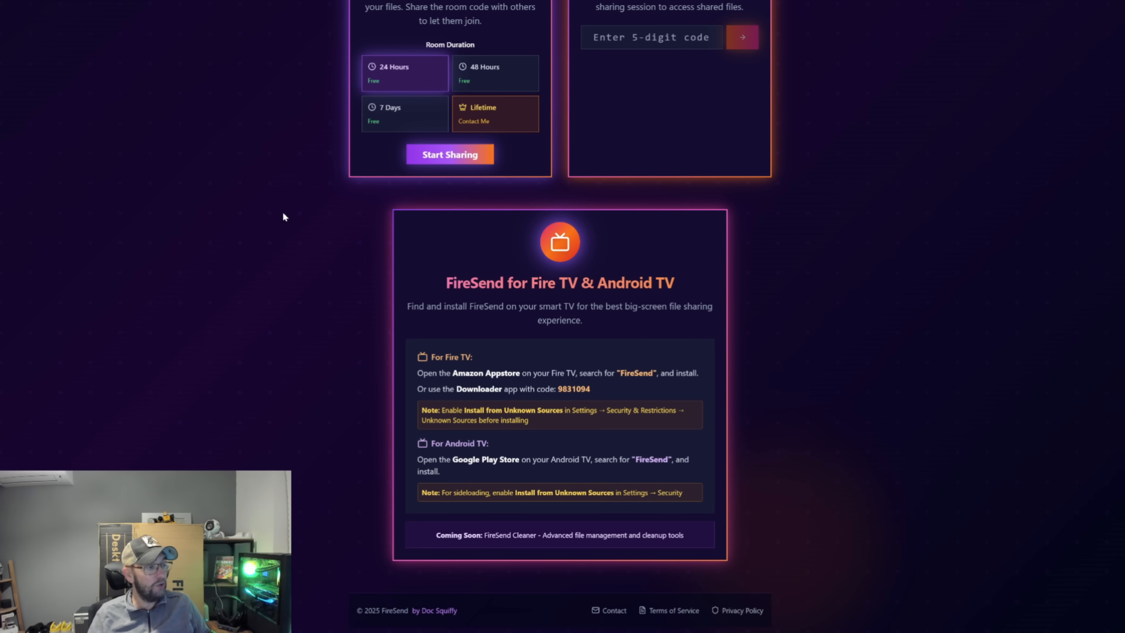
mouse_move(394, 351)
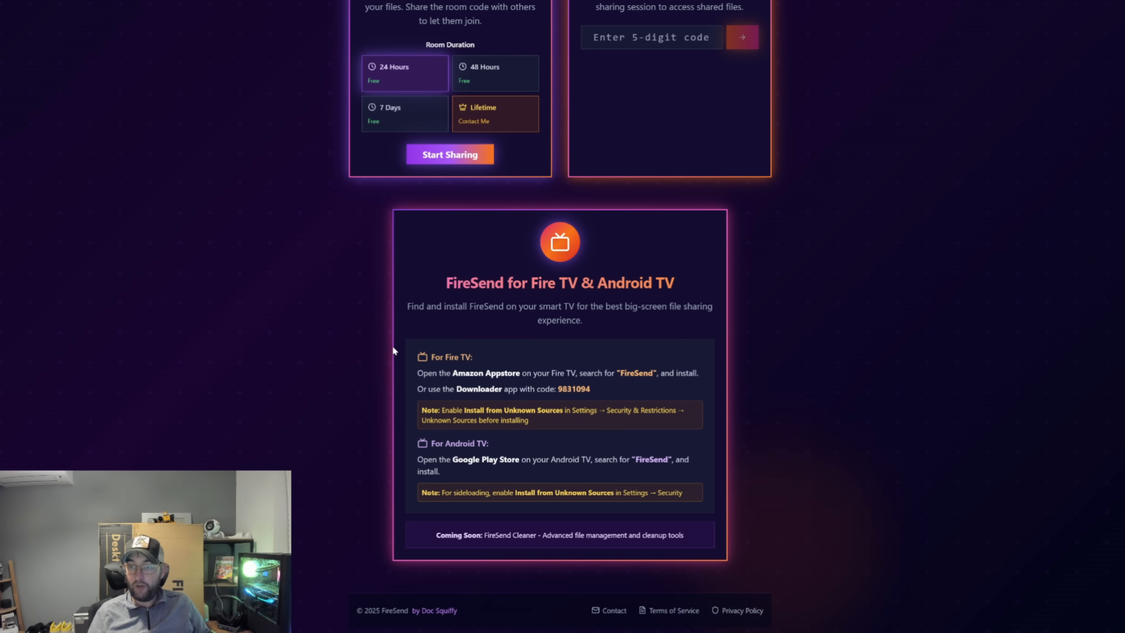
Launch FireSend Cleaner on the TV and move focus to the APK Installers category
scroll(up, 3)
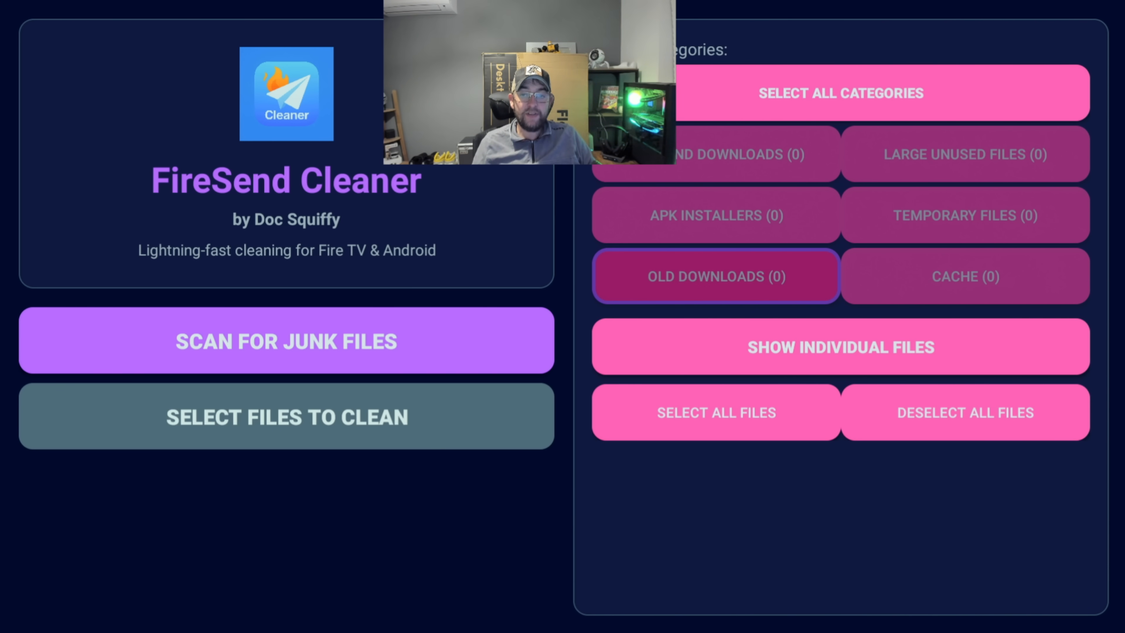
click(717, 216)
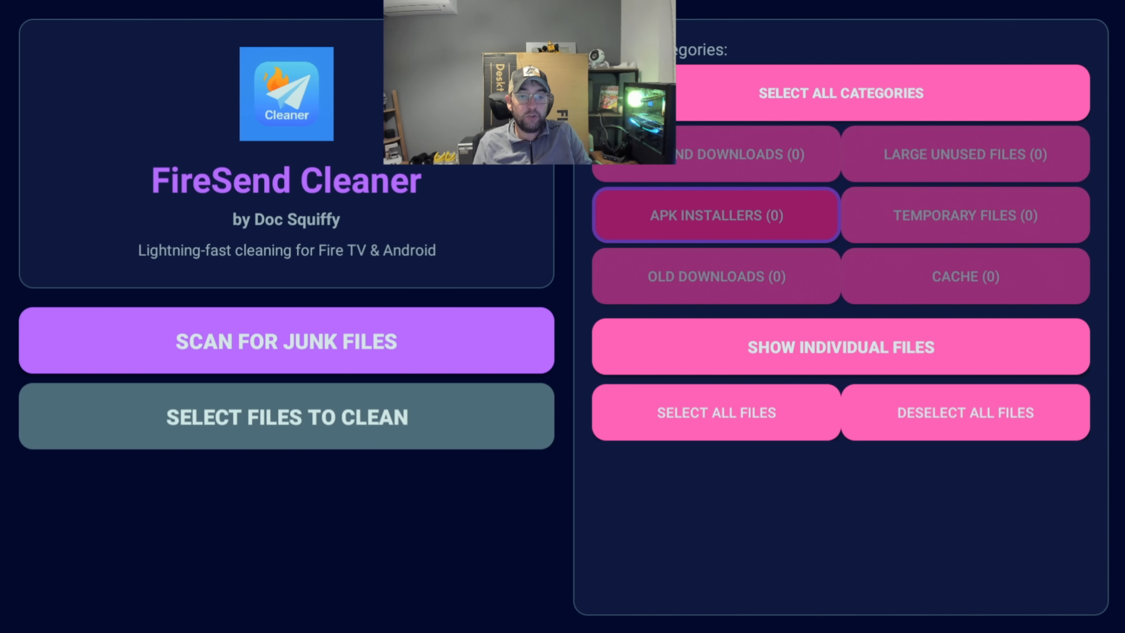